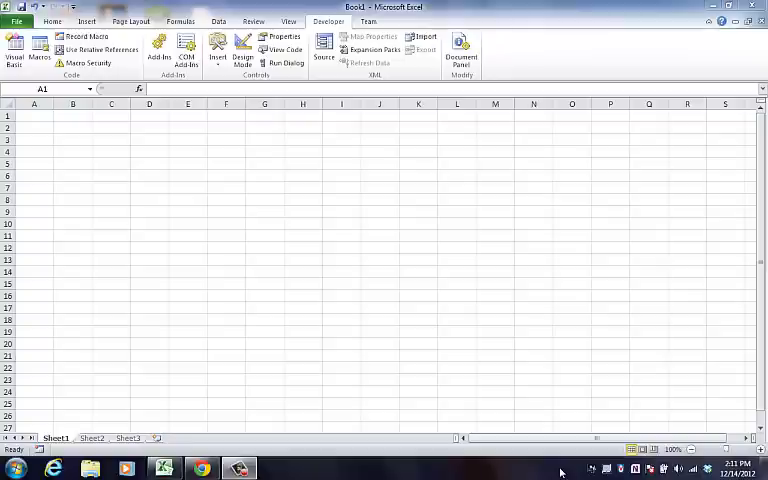
mouse_move(565, 470)
text(I)
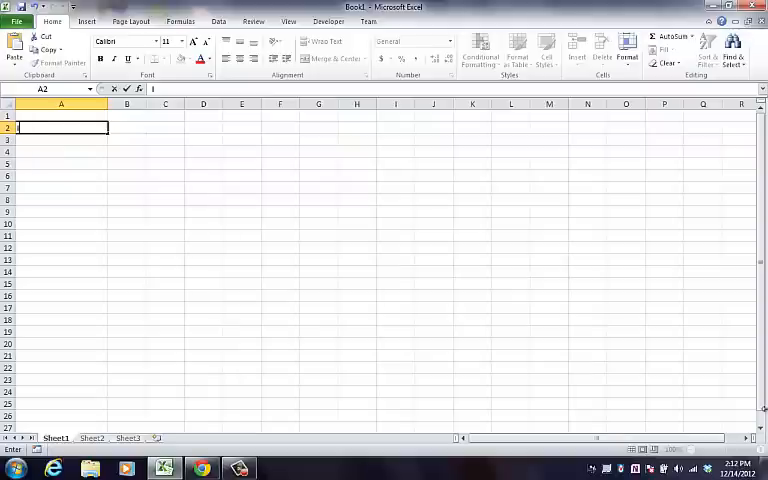
Enter Labor Hours in A2, headers Number, Rate, total, and rate 50 in C2.
text(Labro)
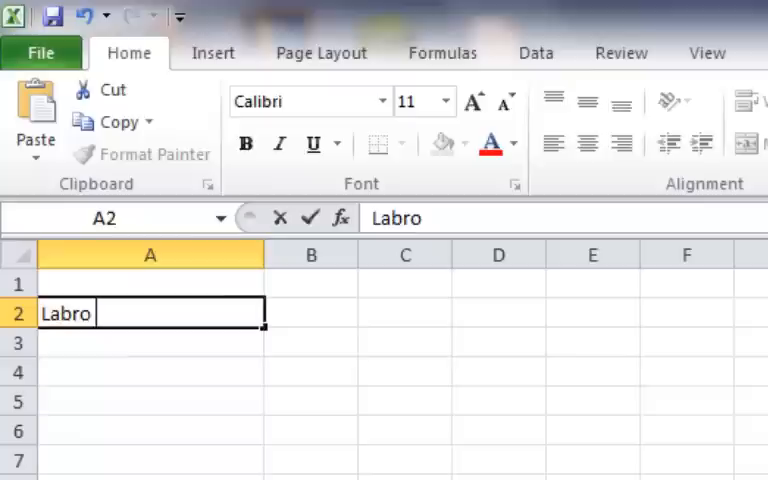
text(Labor hours)
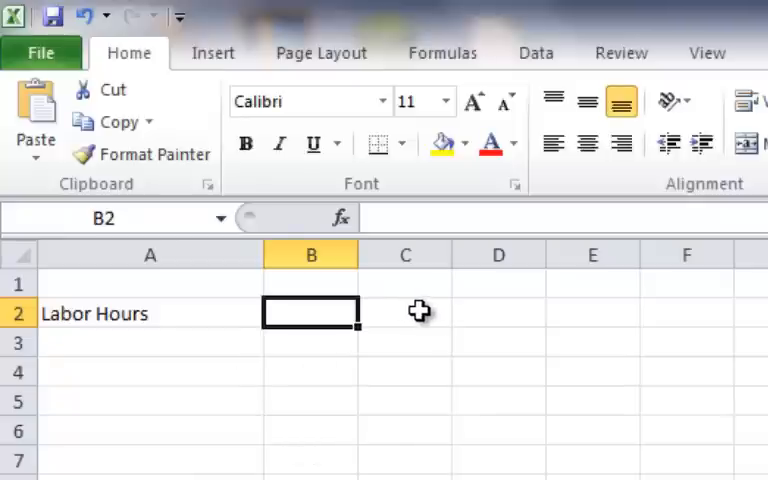
click(405, 283)
text(Rate)
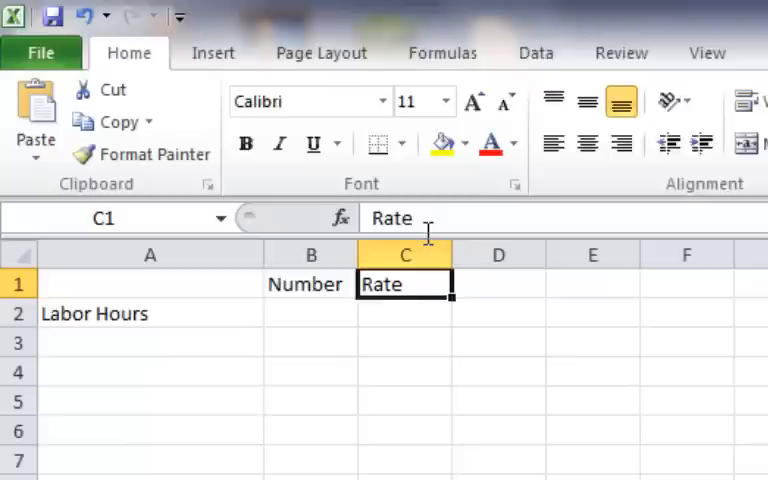
text(50)
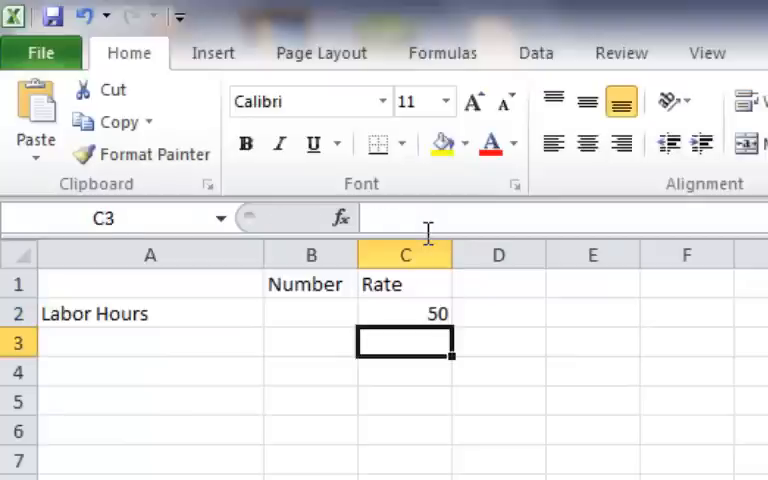
click(311, 313)
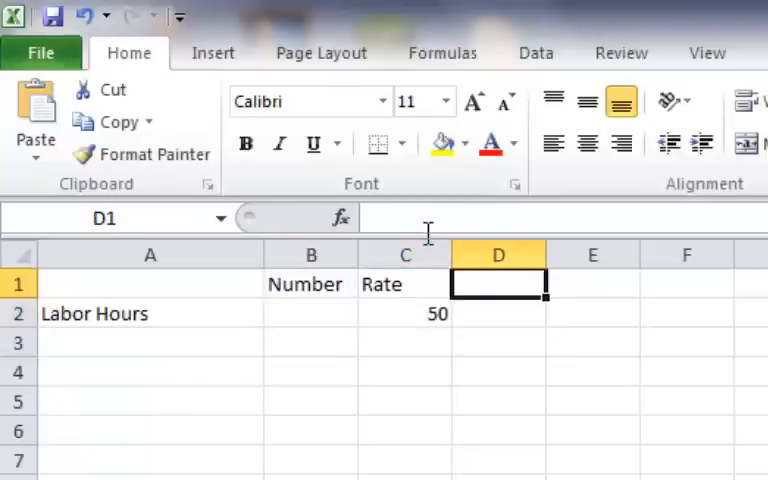
text(total)
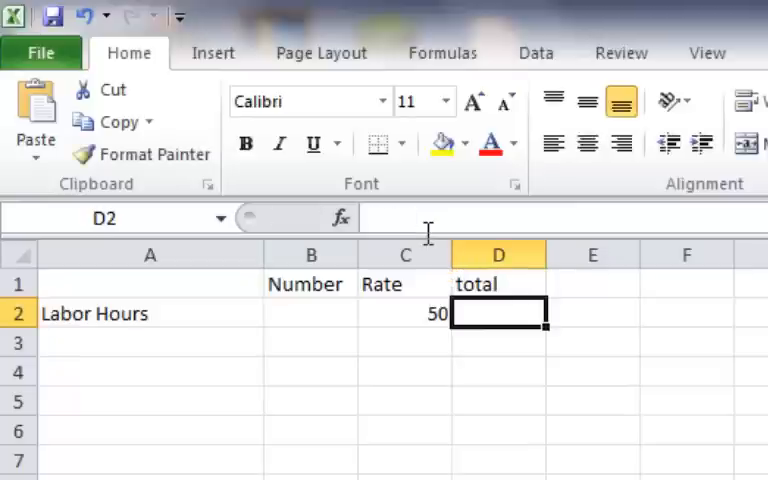
text(=)
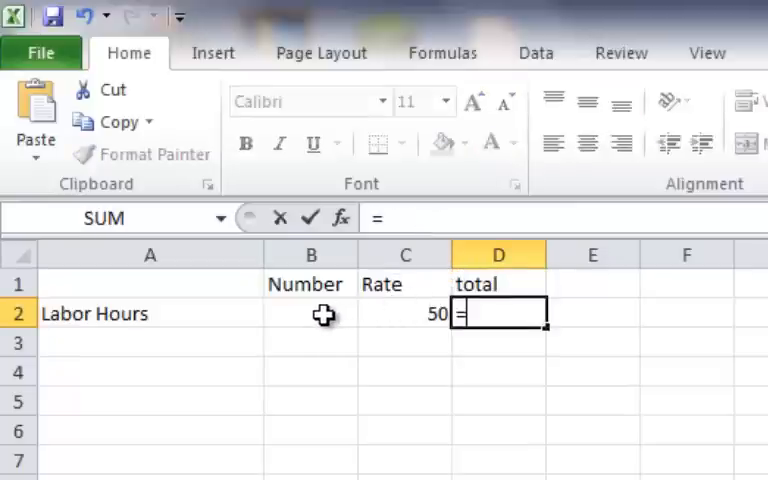
Multiply Number by Rate in the D2 total with =B2*C2.
click(311, 313)
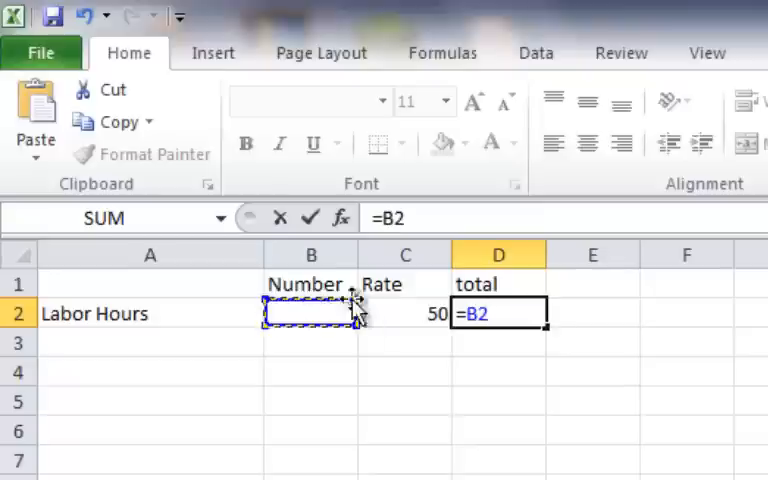
text(*)
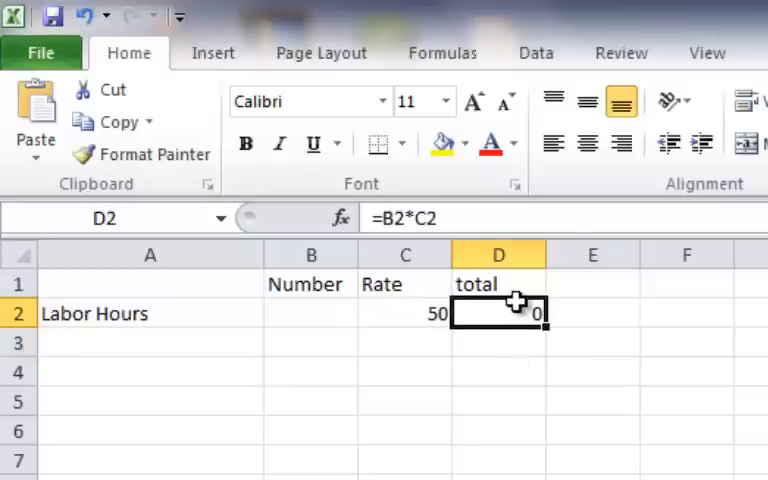
Apply Currency format to the D2 total so it shows $0.00.
right_click(498, 313)
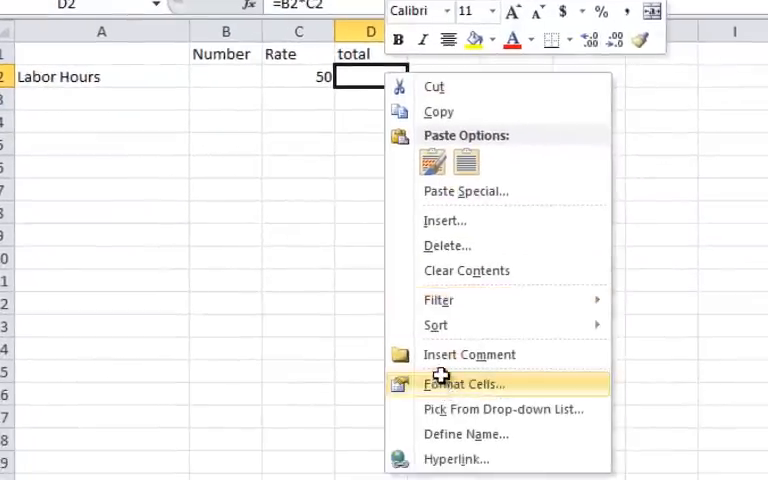
click(465, 384)
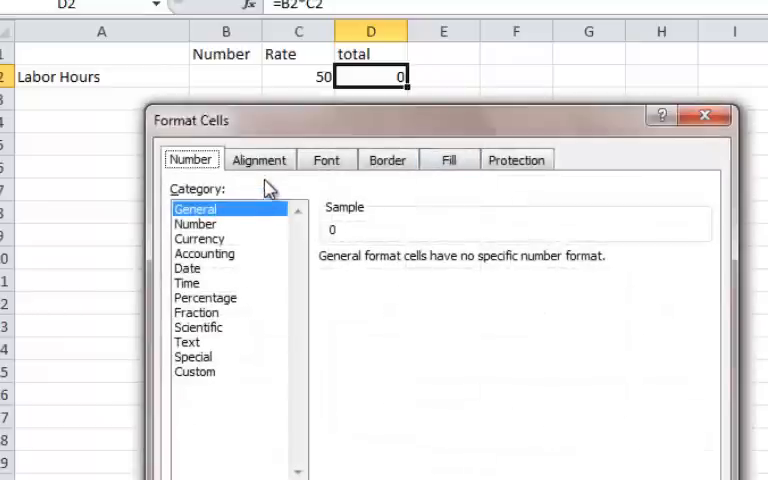
click(199, 238)
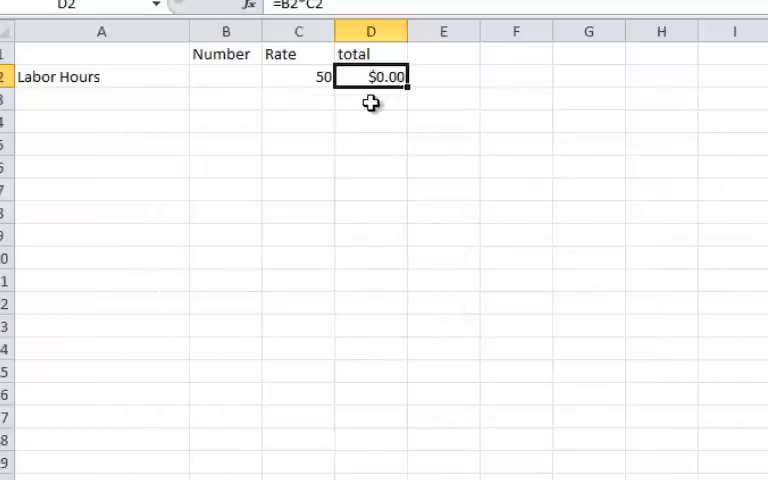
click(225, 76)
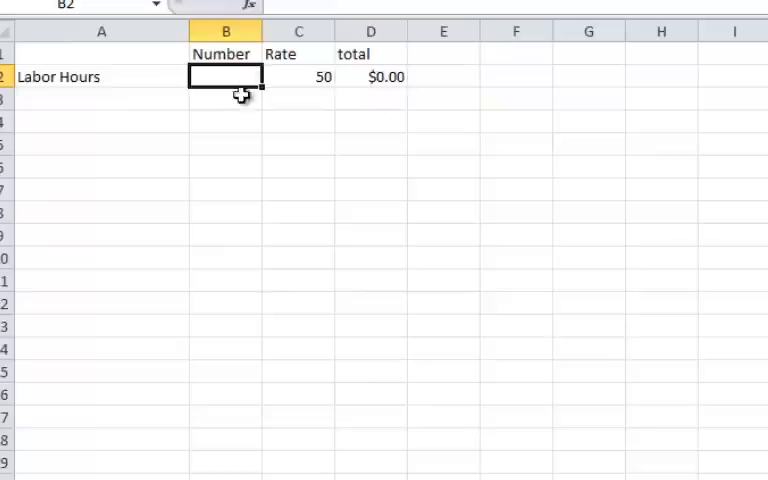
mouse_move(248, 88)
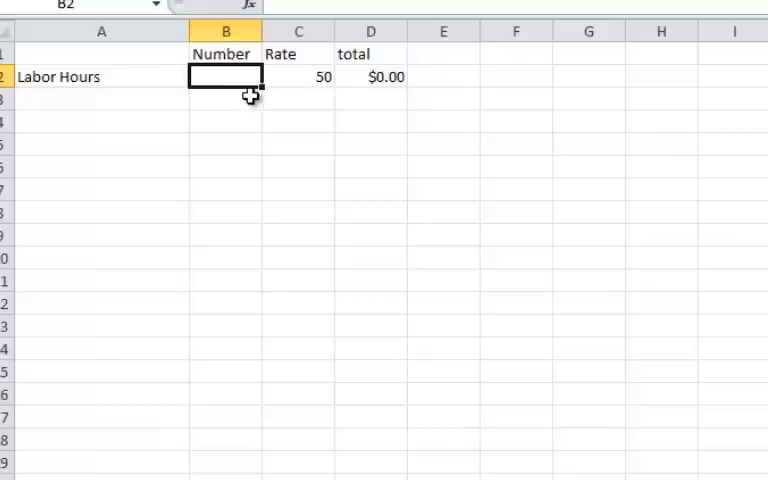
mouse_move(251, 97)
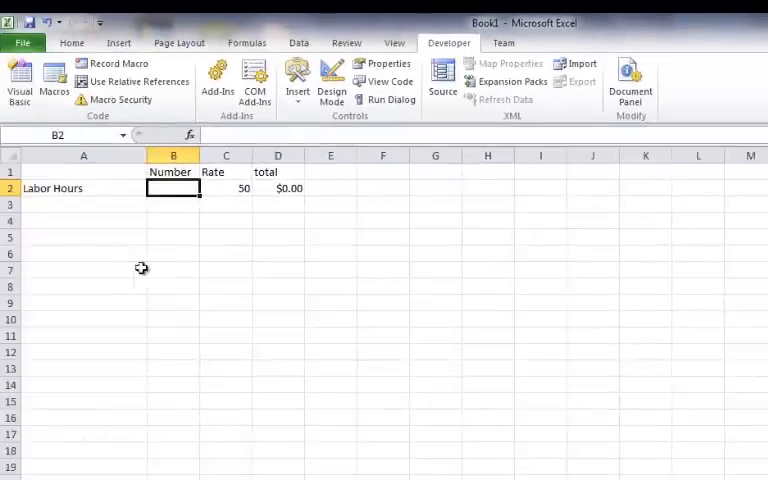
Open the VBA editor with Module1's code window maximized.
click(19, 82)
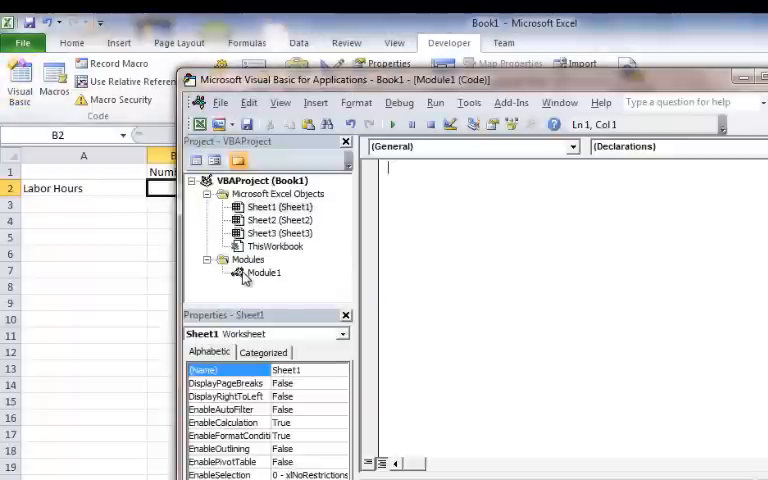
click(263, 272)
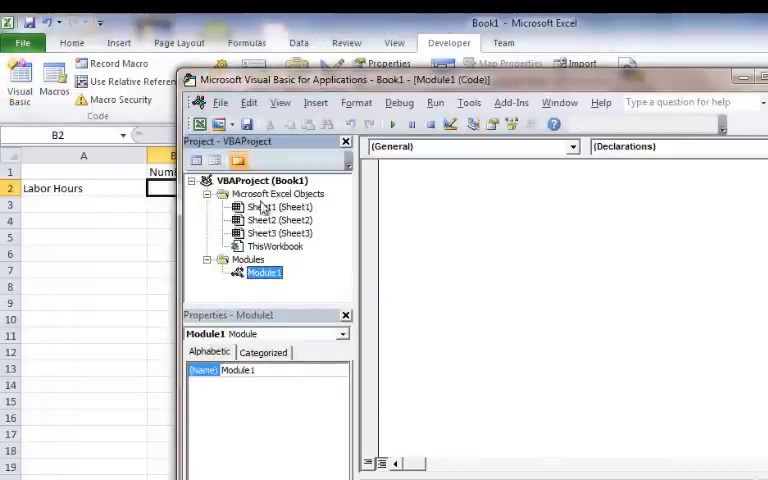
click(744, 79)
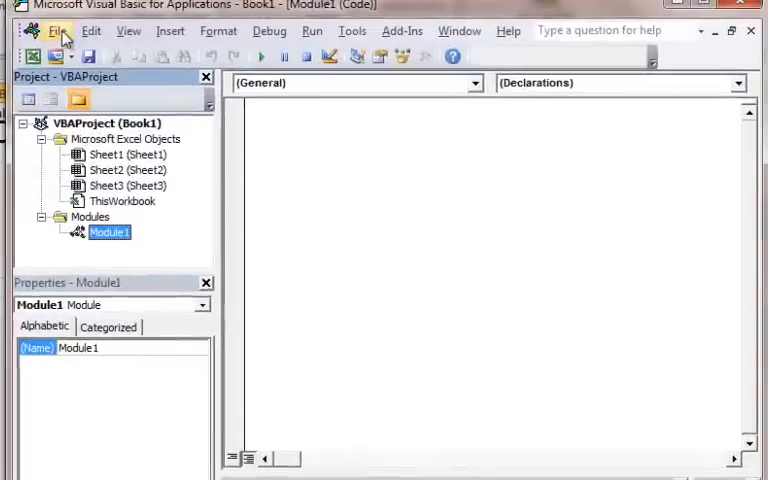
click(170, 30)
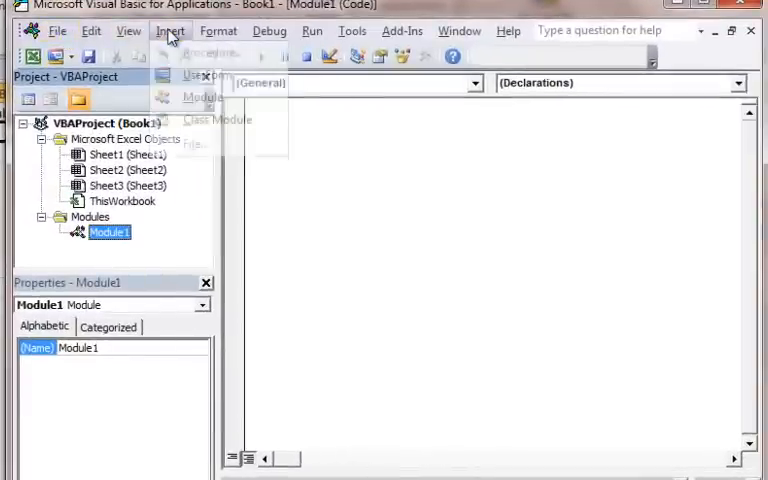
click(170, 30)
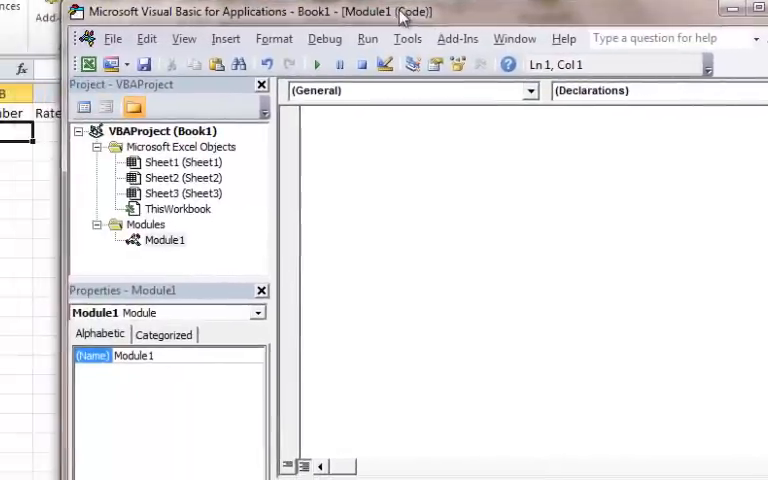
Create Sub GetHours() in Module1 and begin a Dim statement.
text(s)
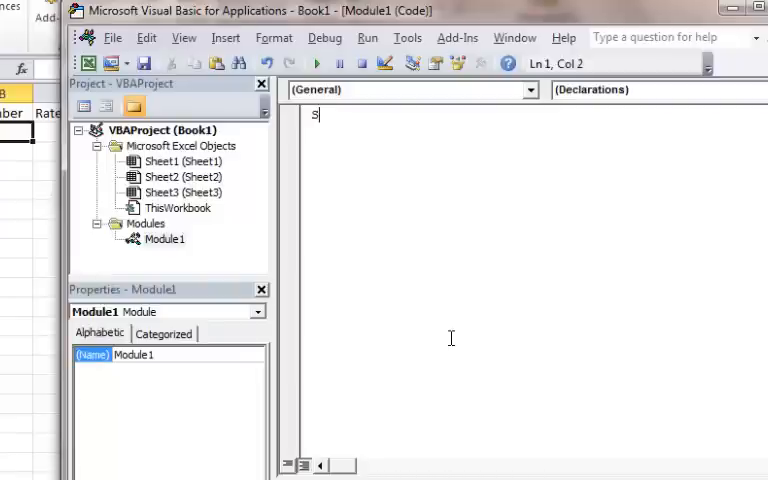
text(ub)
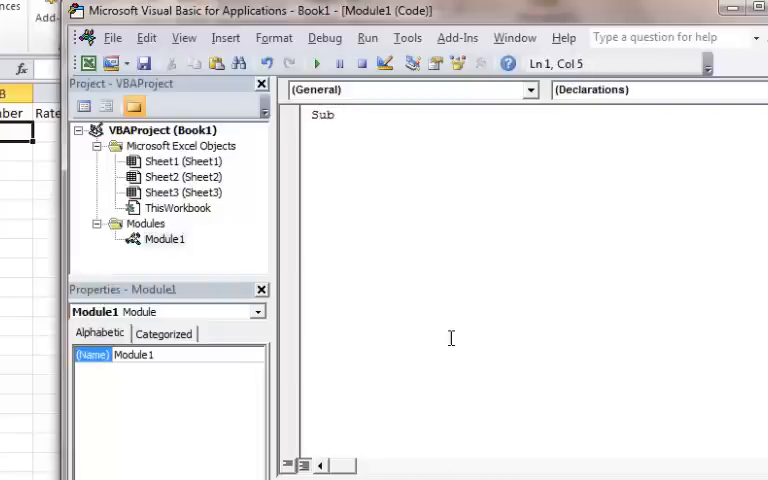
text(G)
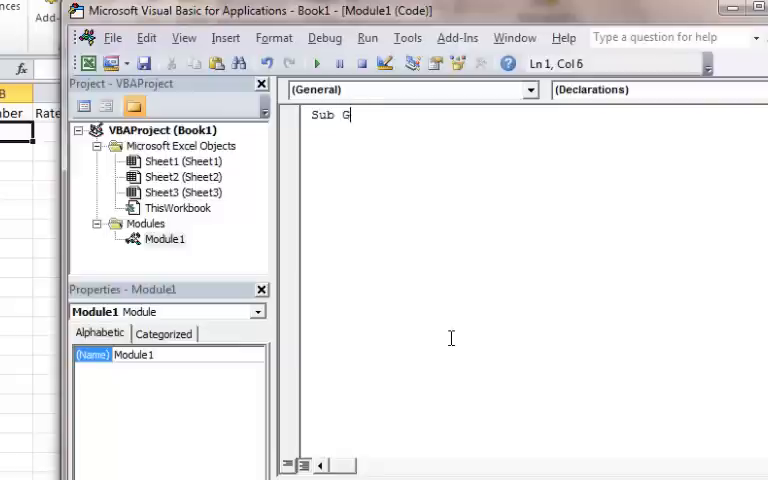
text(etHours()
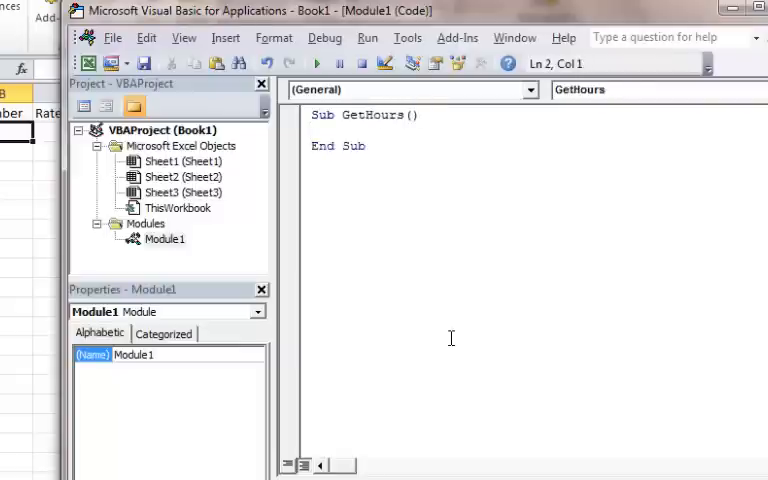
text(Dim)
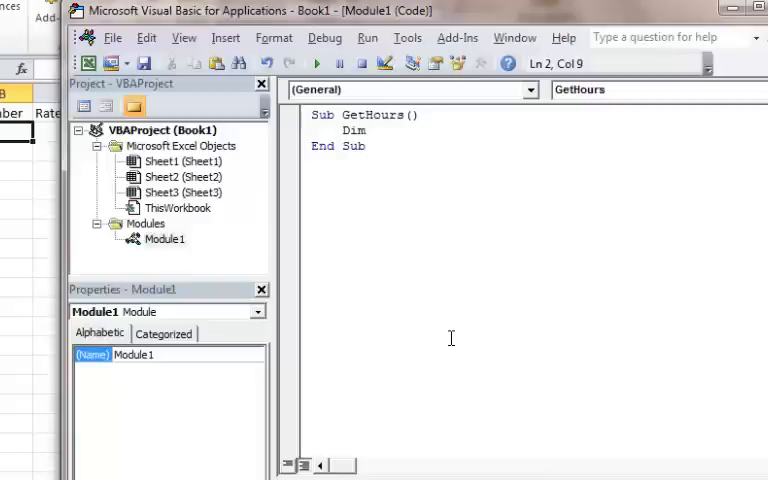
Declare QtyEntry As Integer and Msg As String in GetHours.
text(Q)
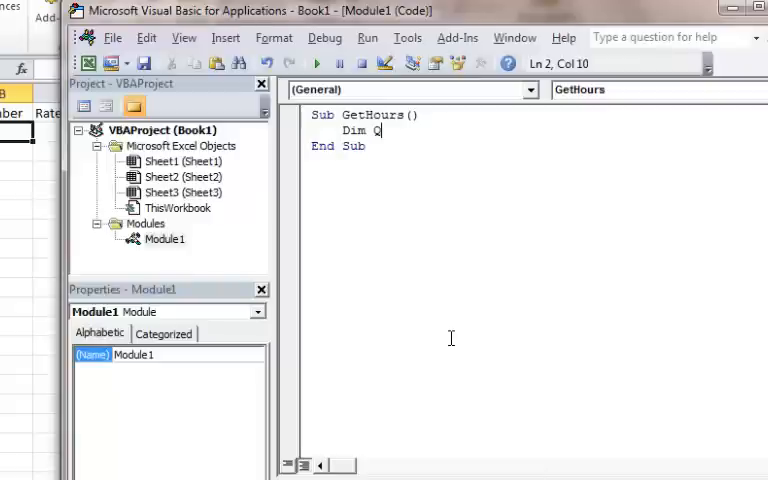
text(tyEt)
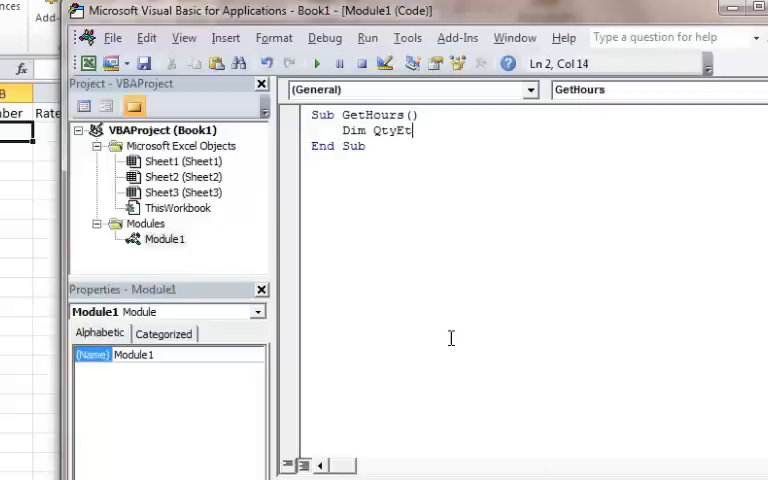
text(n)
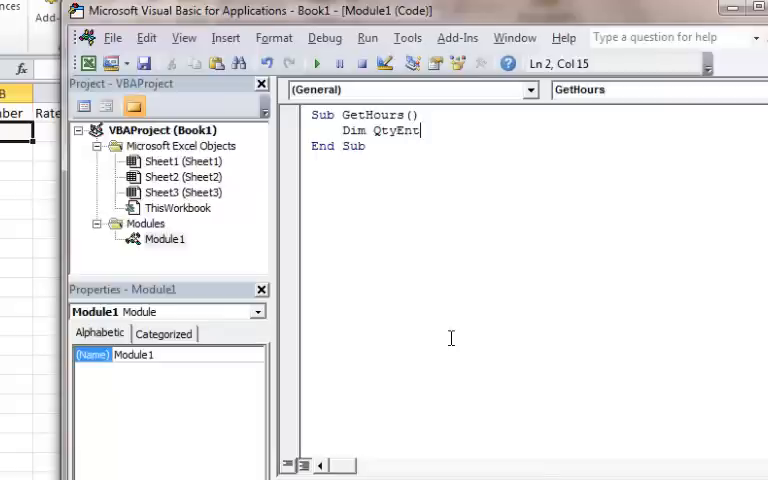
text(ry)
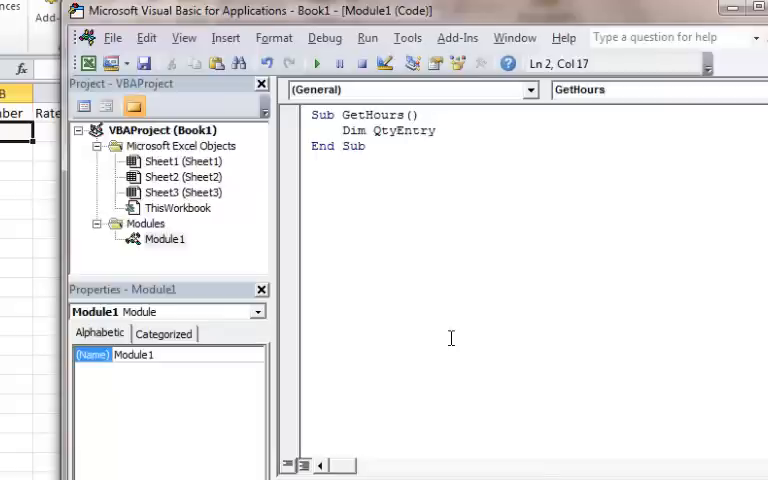
text(As)
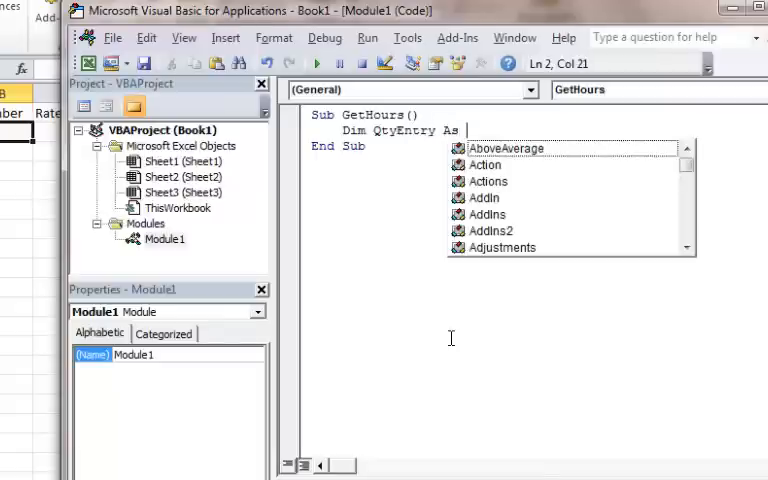
text(Integer)
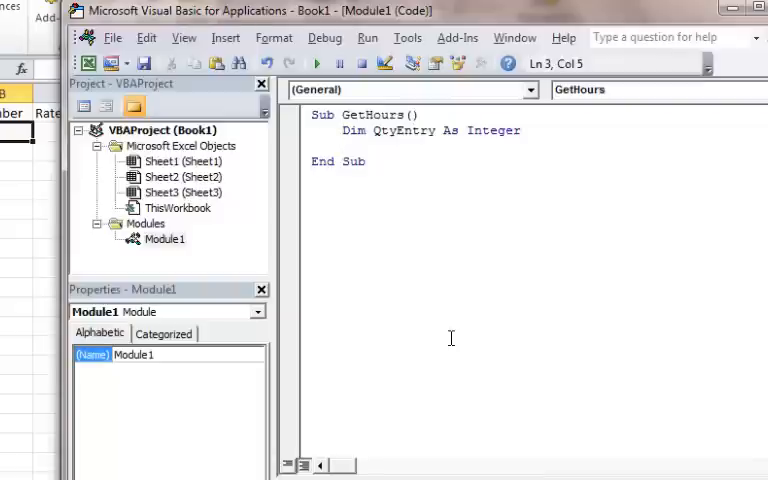
text(Dim Msg As)
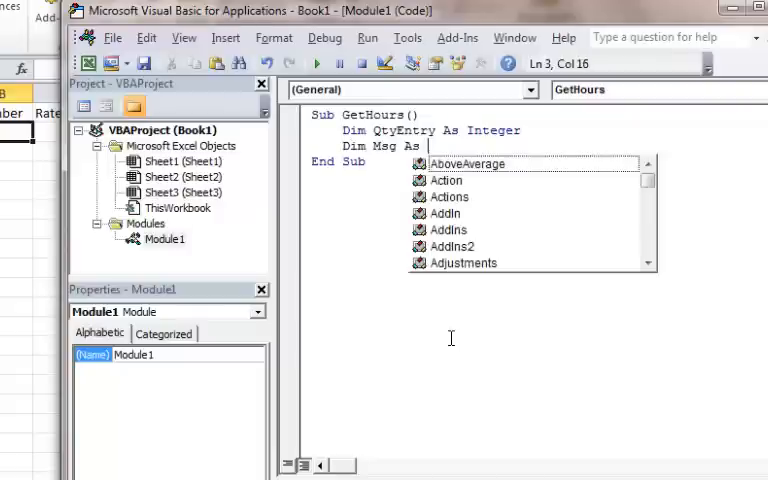
text(St)
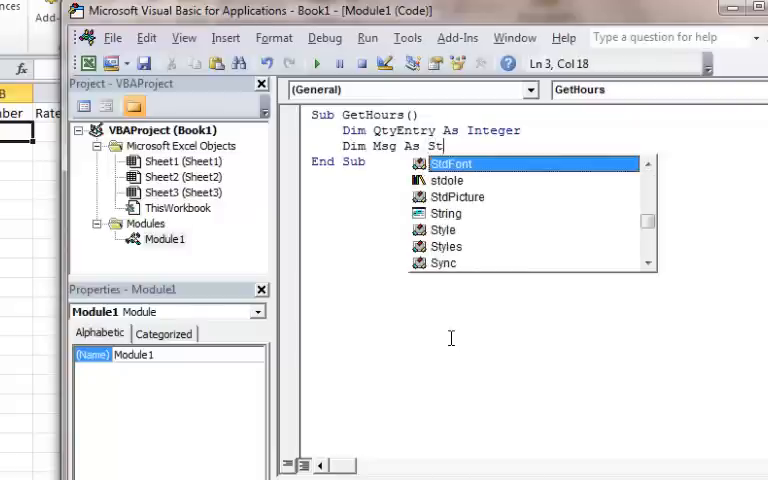
text(ring)
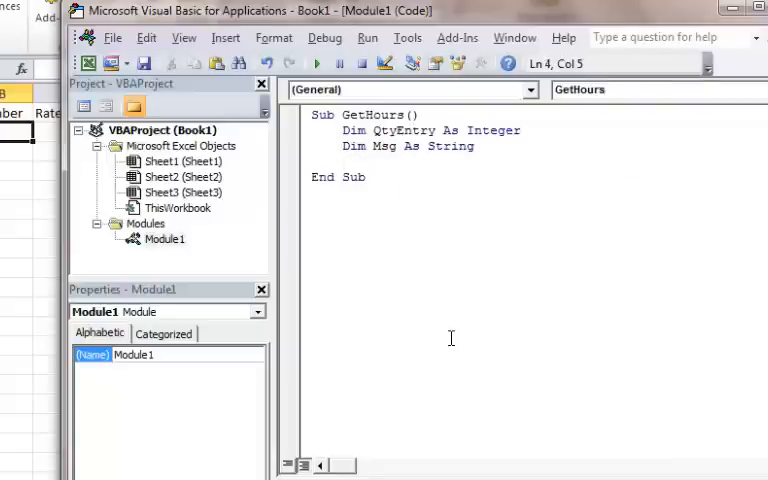
Set Msg to "Please enter the number of labor hours".
text(Msg)
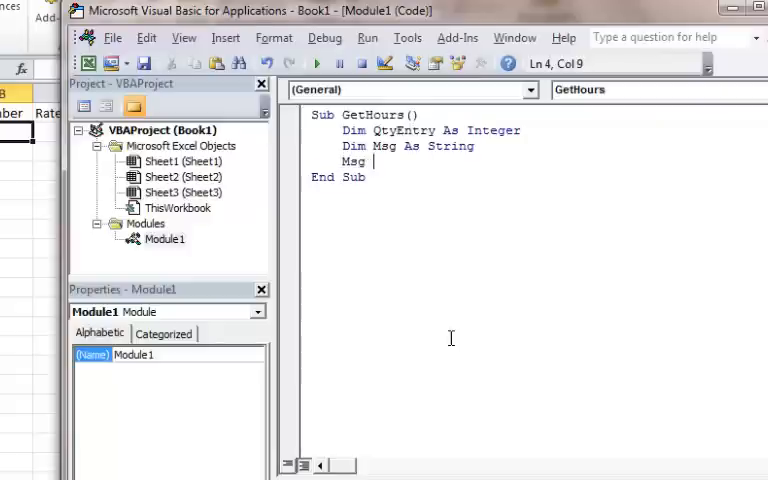
text(= "Pleas)
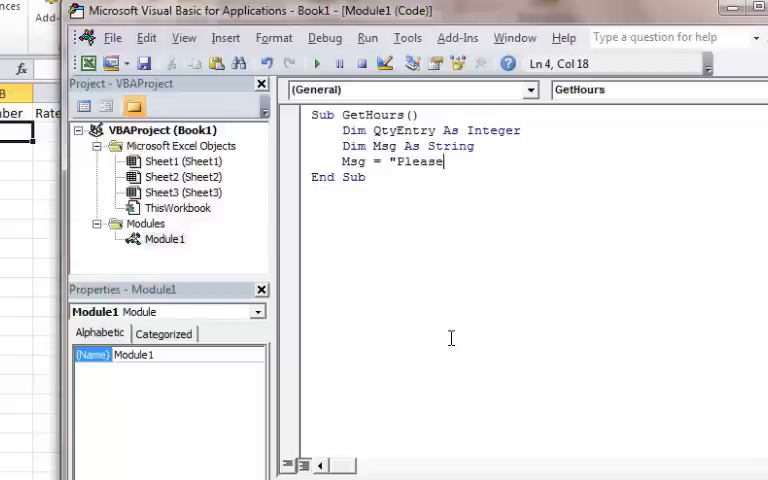
text(ener)
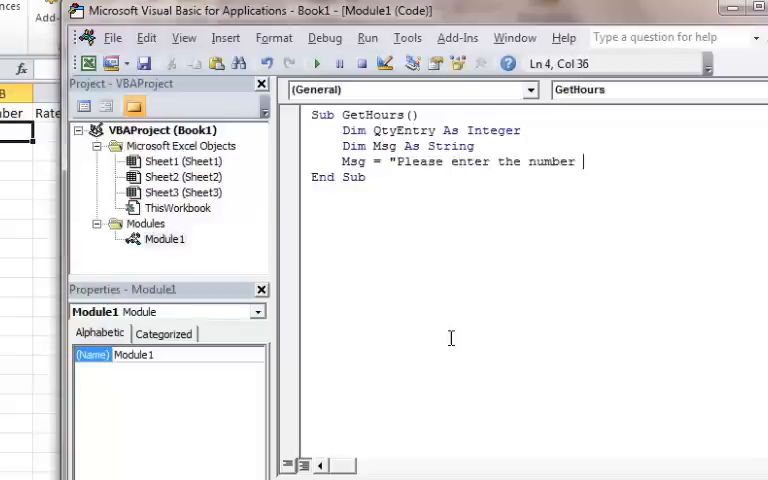
text(of labor hours)
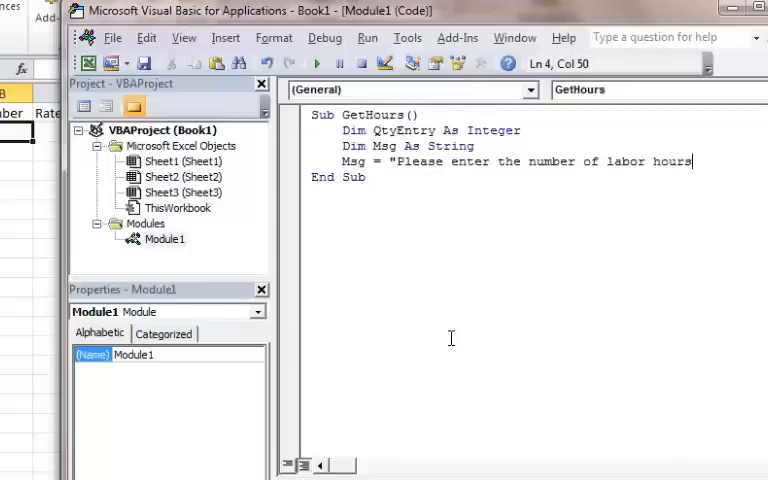
key(enter)
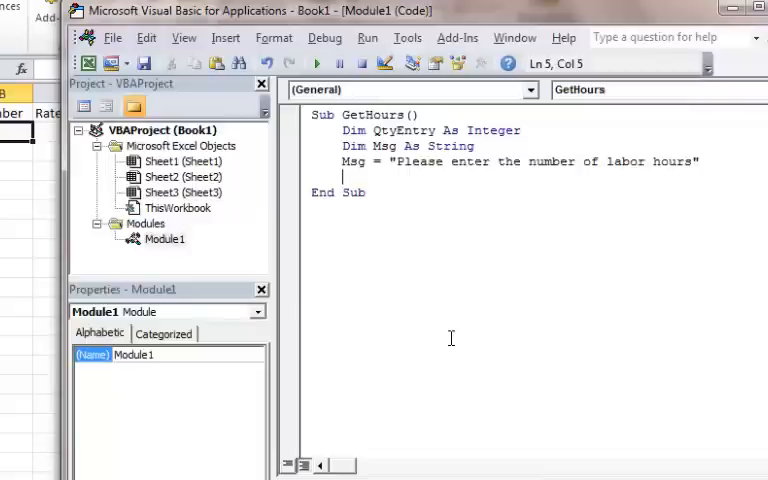
Add the line QtyEntry = InputBox(Msg) to GetHours.
text(Qty)
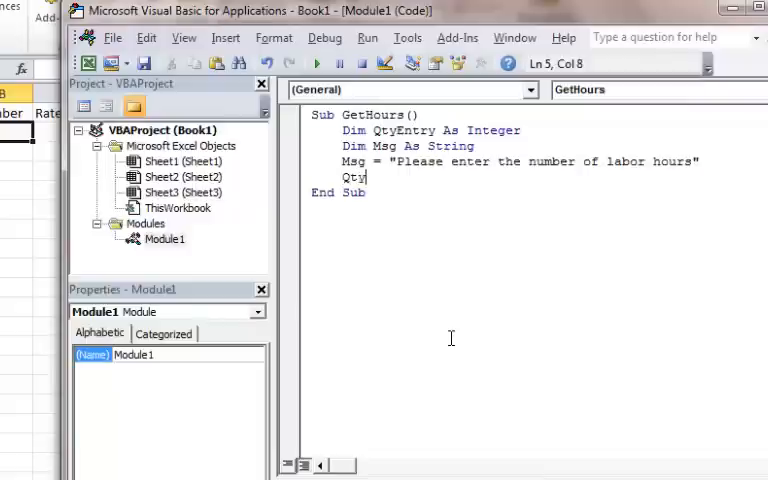
text(Entry)
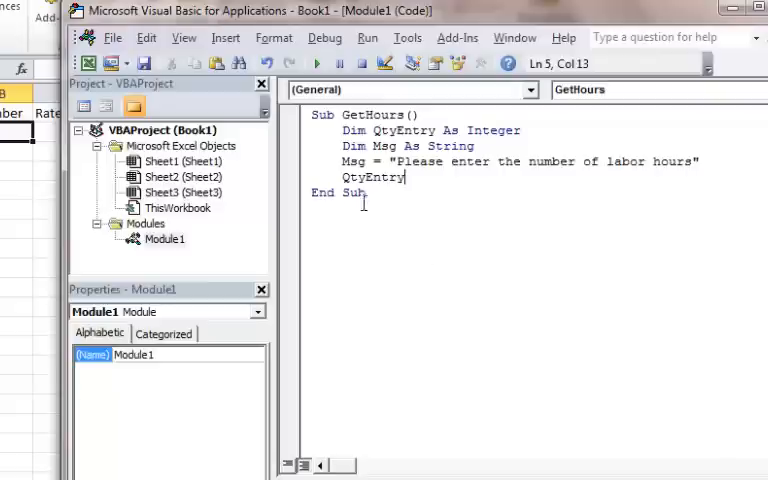
double_click(368, 177)
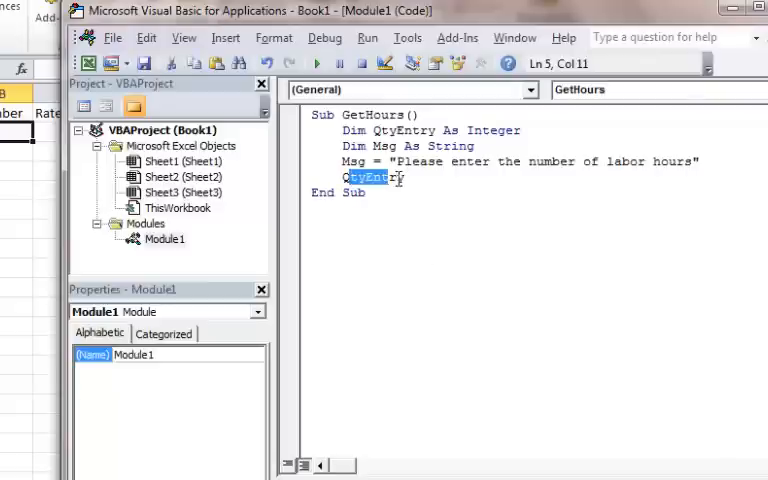
double_click(403, 130)
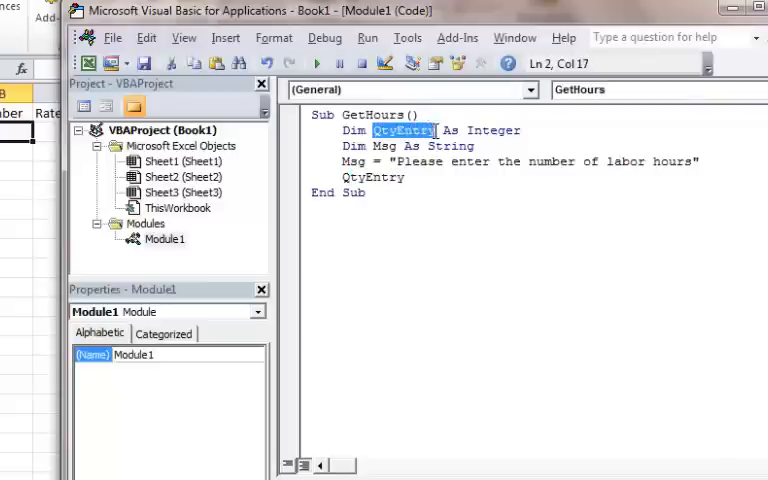
click(405, 177)
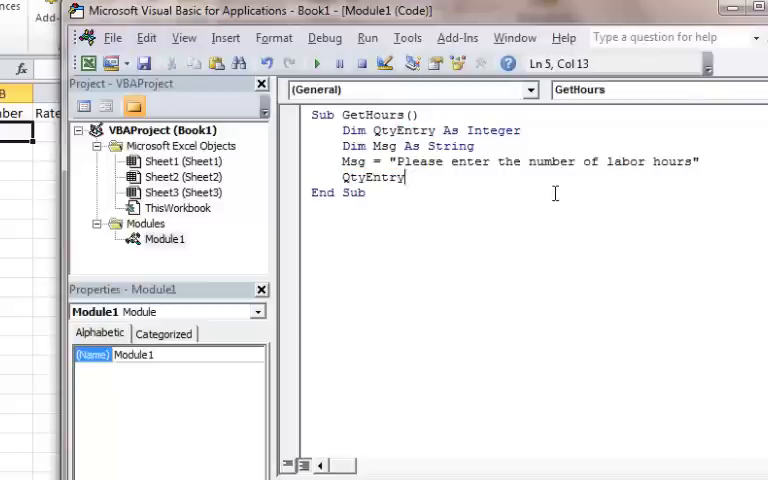
text(=)
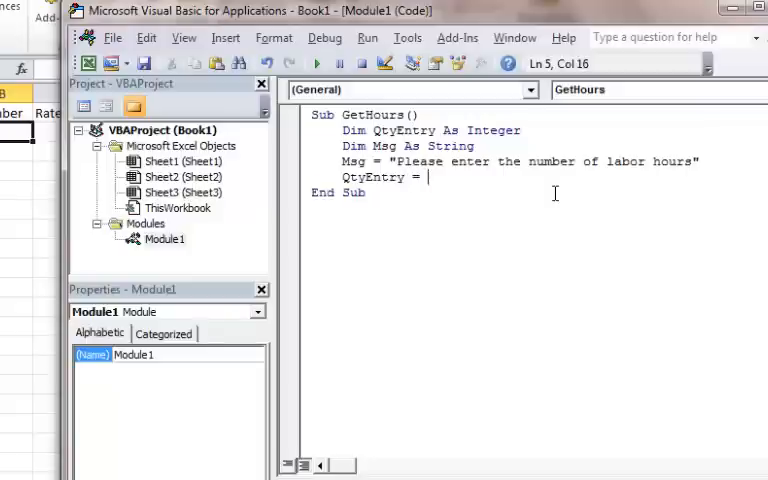
text(InputBox()
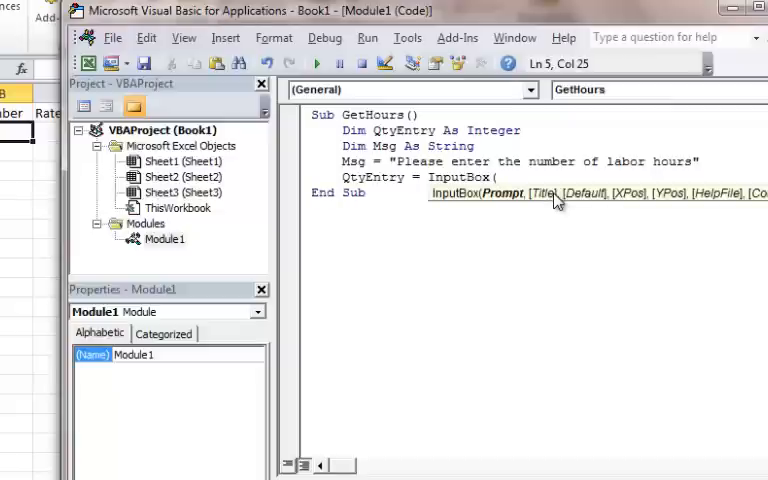
text(Ms)
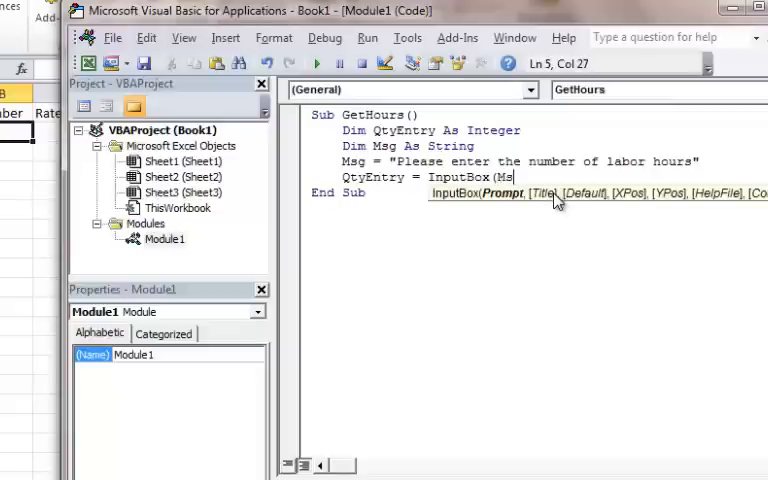
text(g))
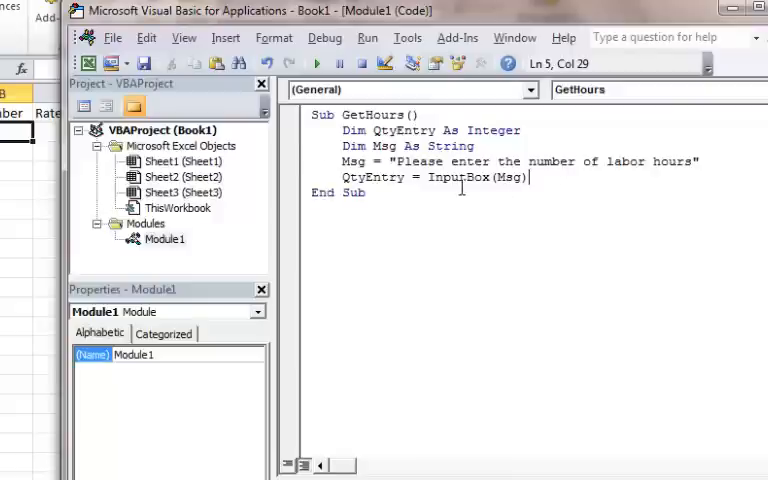
key(enter)
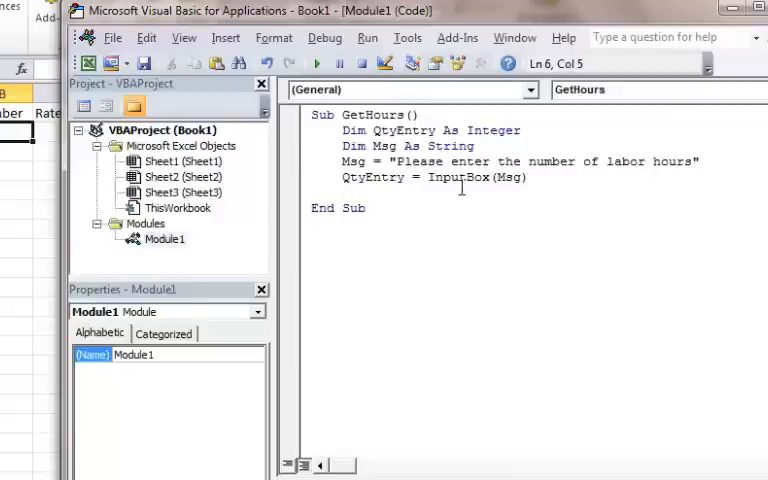
Add ActiveSheet.Range("B2").Value = QtyEntry as the macro's final line.
text(ActiveShee)
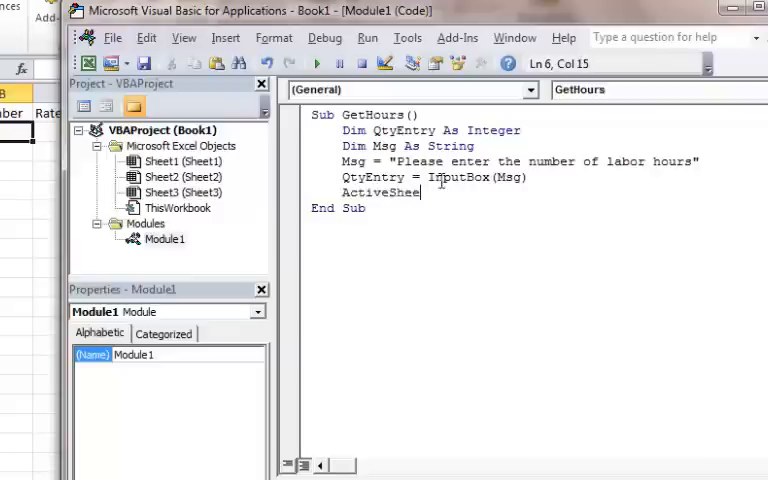
text(t.)
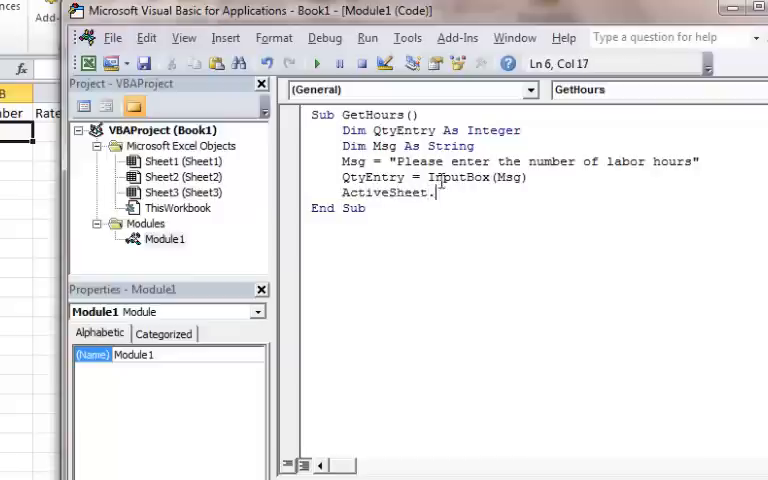
text(Range)
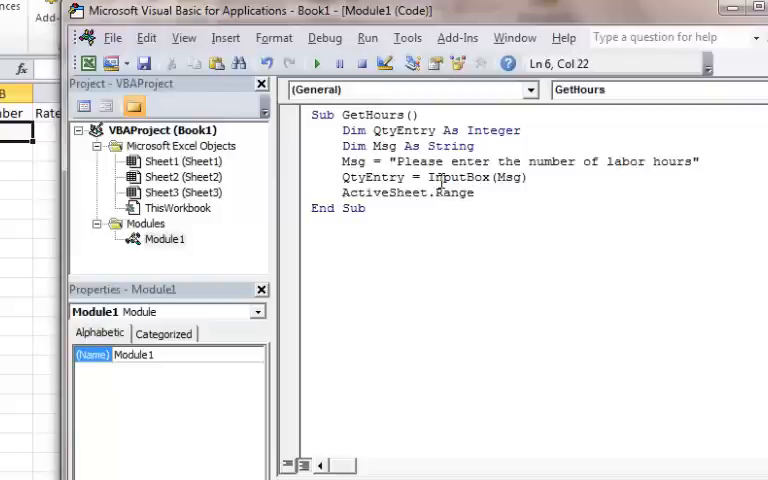
text(()
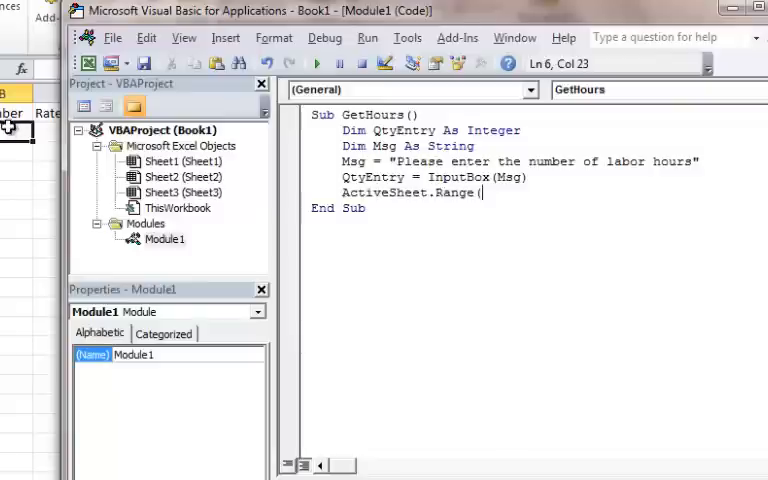
text(")
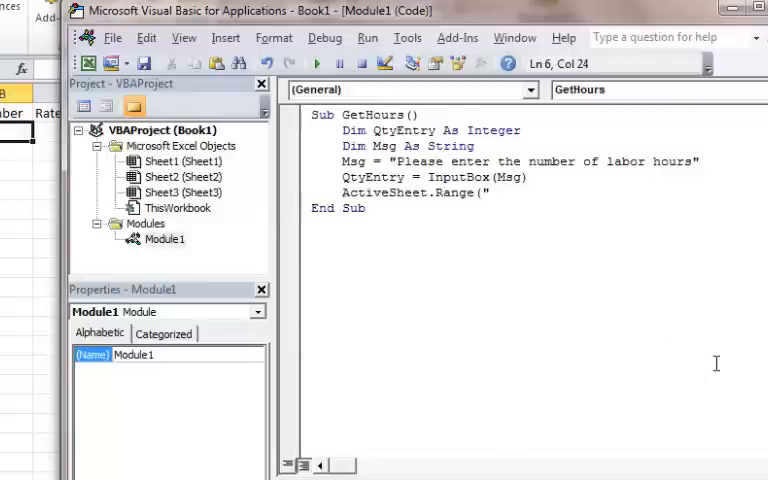
text(B2)
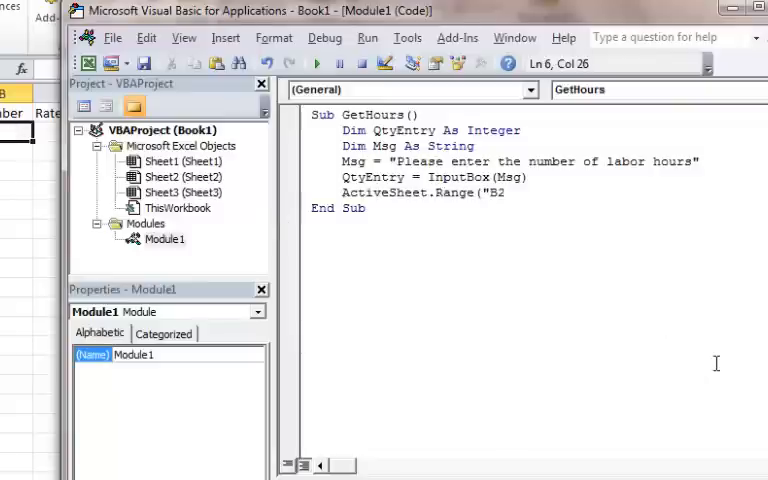
text("))
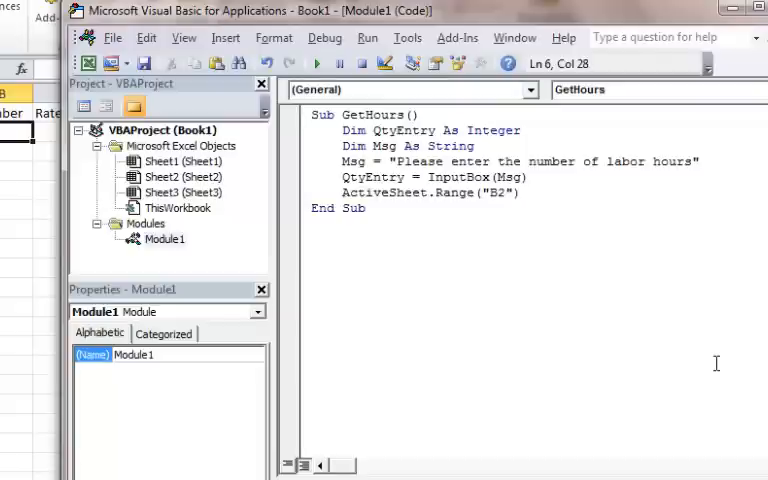
text(.)
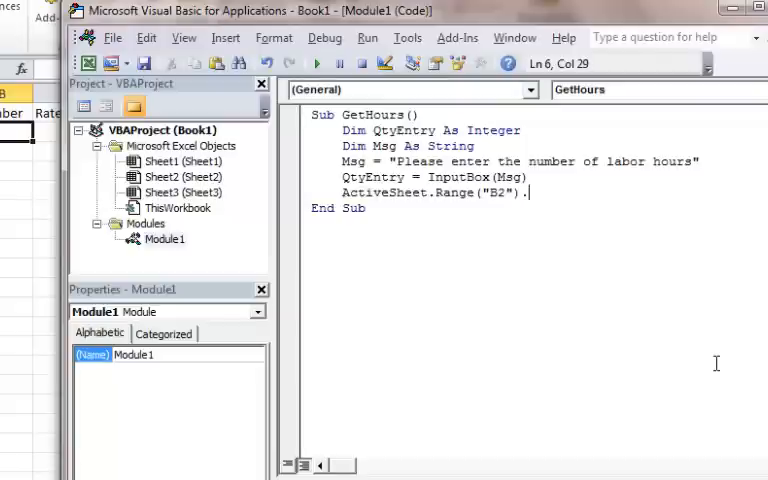
text(Value)
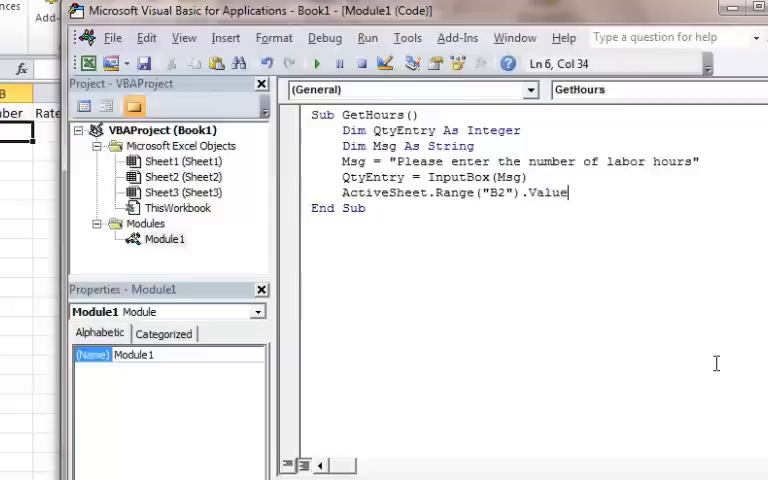
text(=)
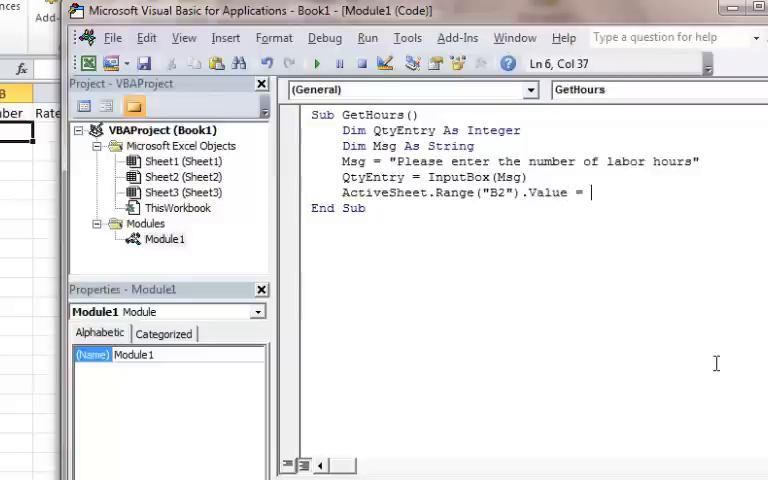
text(Qty)
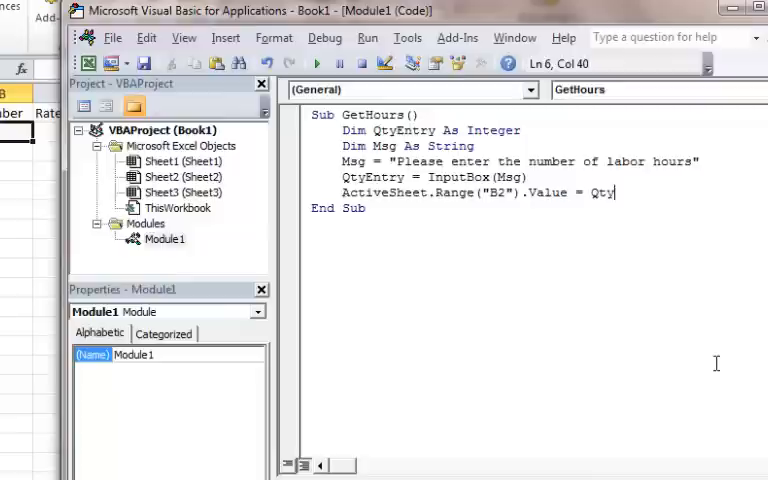
text(Entry)
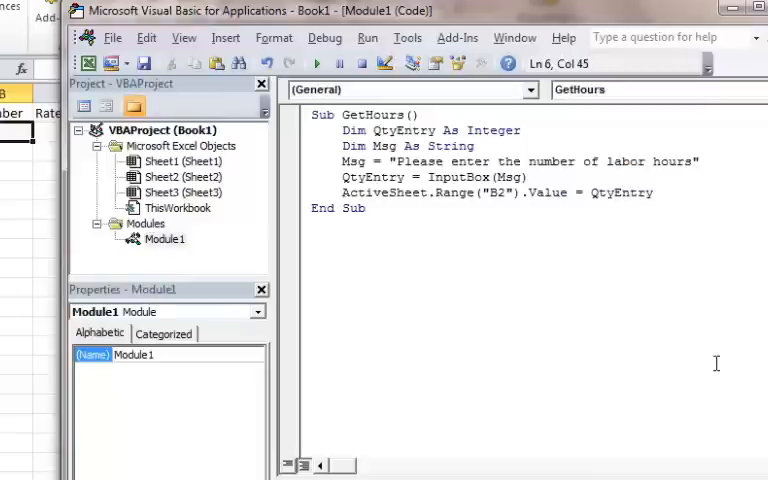
click(317, 63)
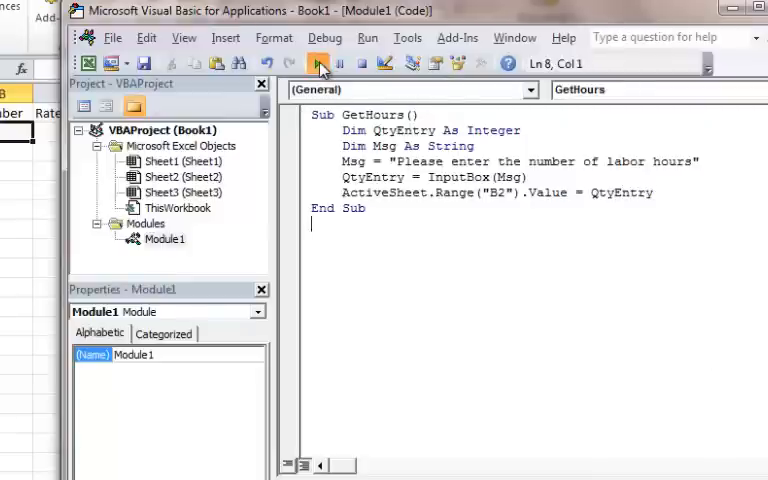
Run GetHours with 10 hours, giving a $500.00 total.
click(320, 63)
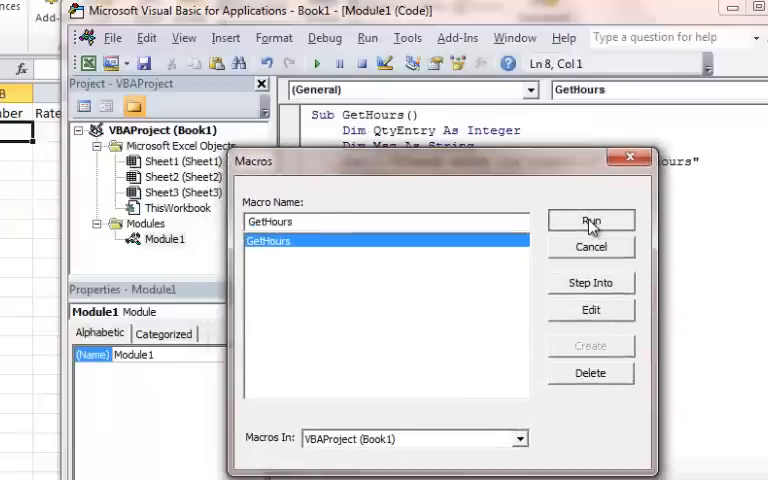
click(590, 221)
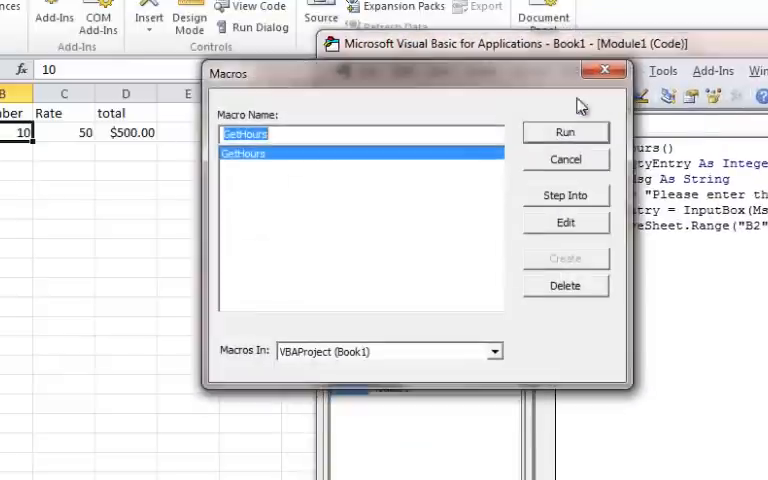
click(565, 132)
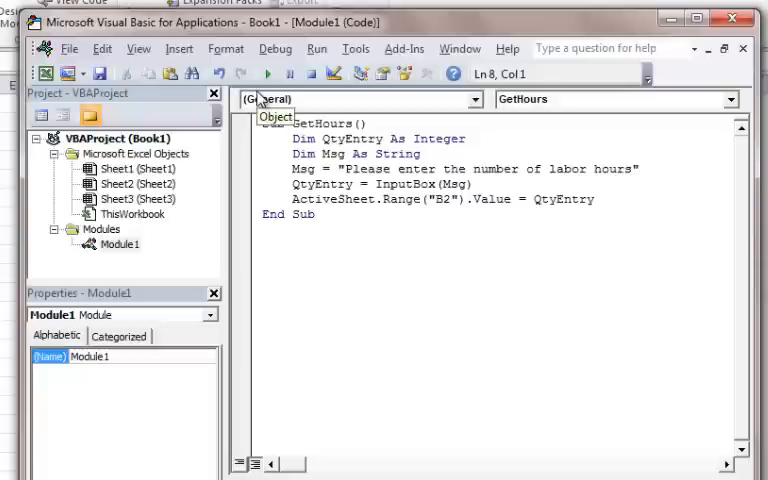
mouse_move(267, 73)
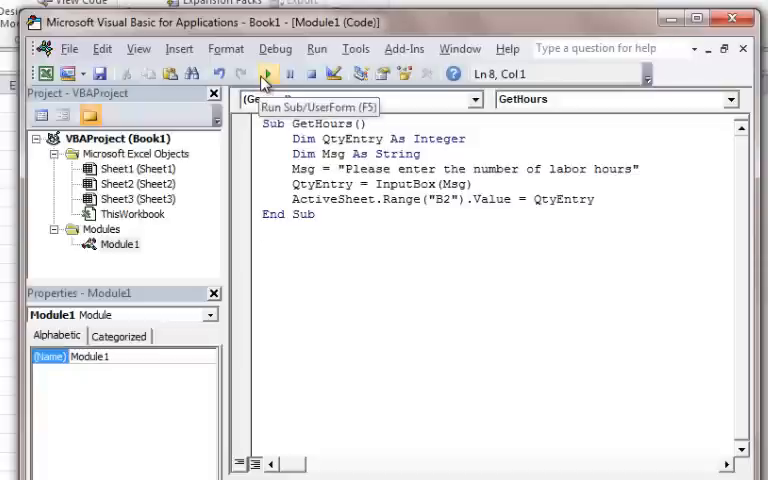